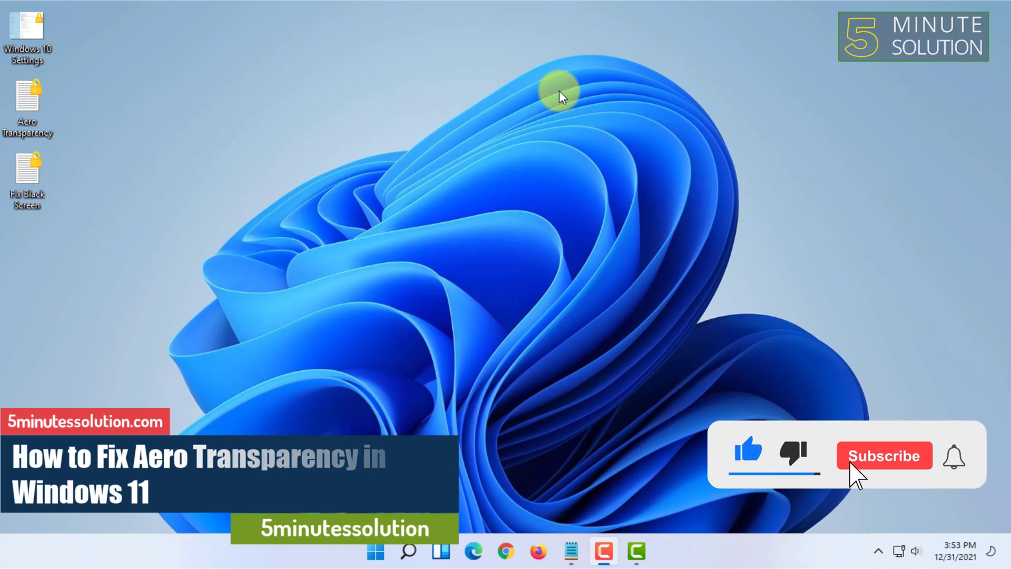
# Search 'cmd' from Start and launch Command Prompt beside the Aero Transparency notes.
pyautogui.click(885, 455)
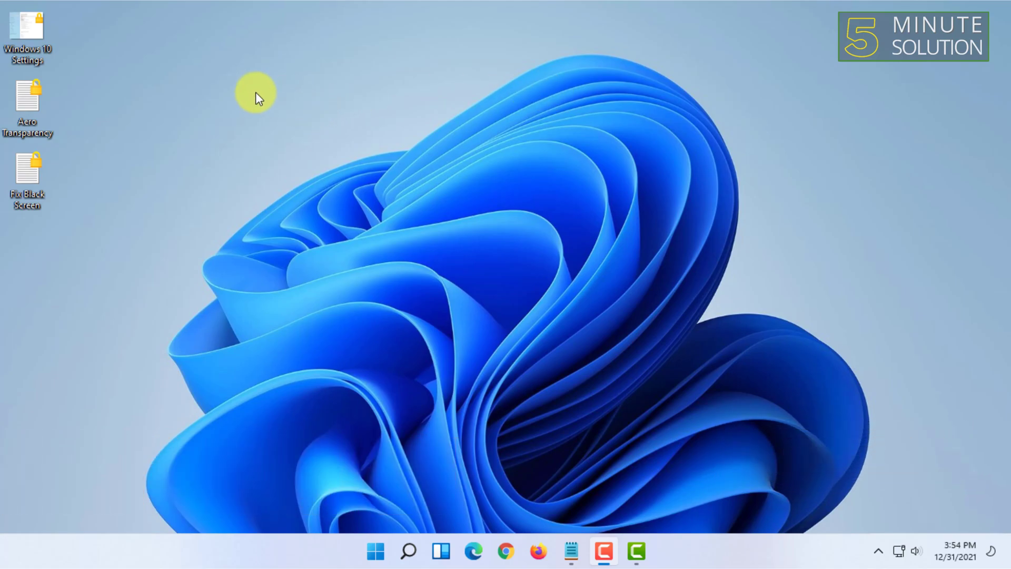
pyautogui.moveTo(265, 82)
pyautogui.write('cm')
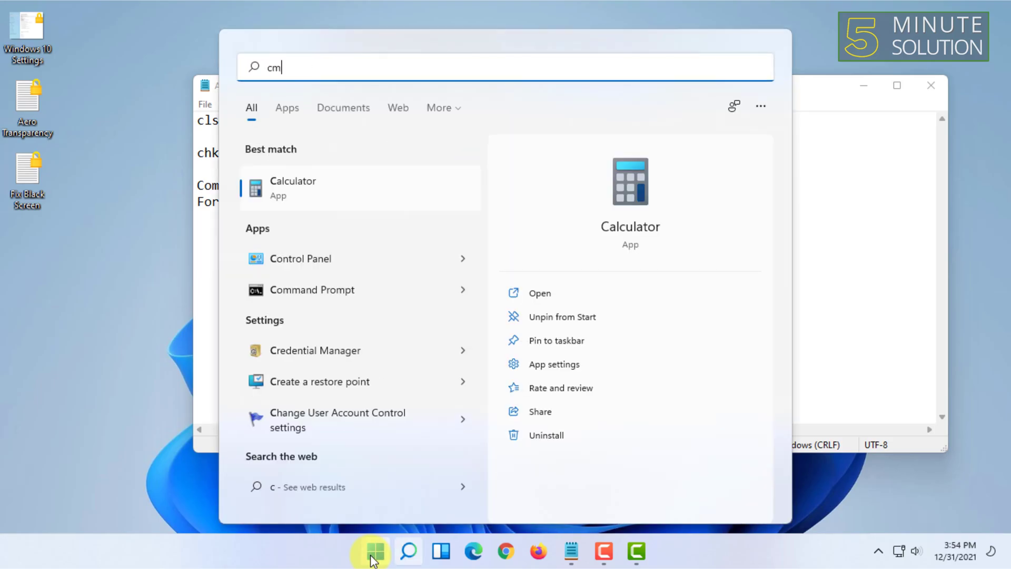
pyautogui.click(311, 289)
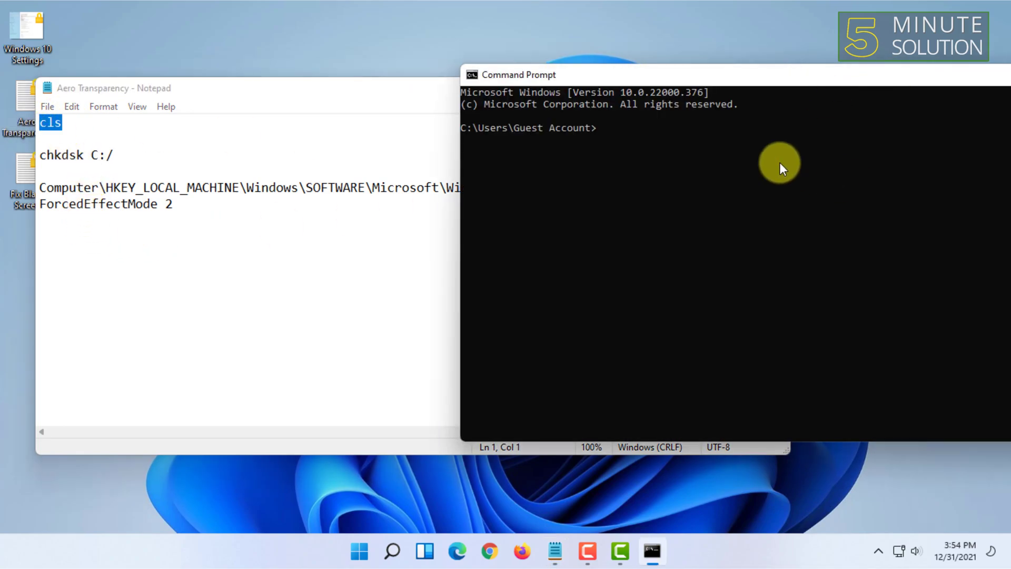
# Clear the stray text and enter 'cd C:/Windows/System32' to switch directories.
pyautogui.write('cls')
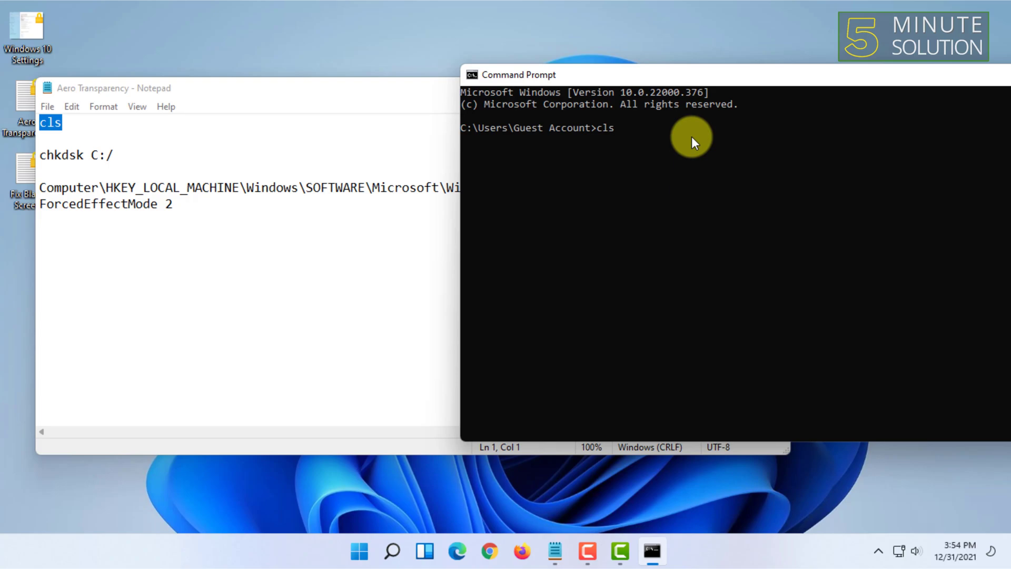
pyautogui.press('backspace')
pyautogui.write('cd C')
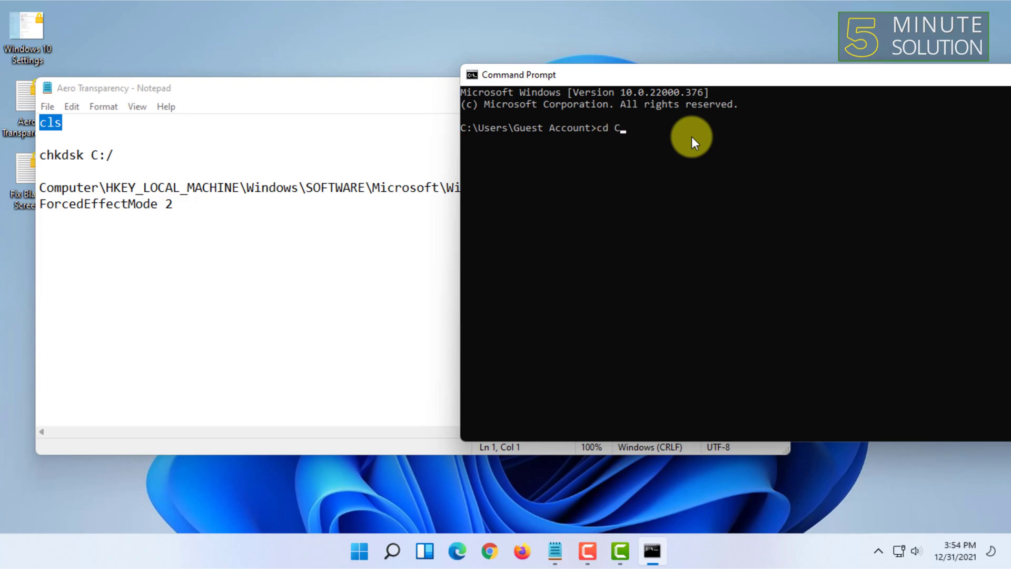
pyautogui.write(':')
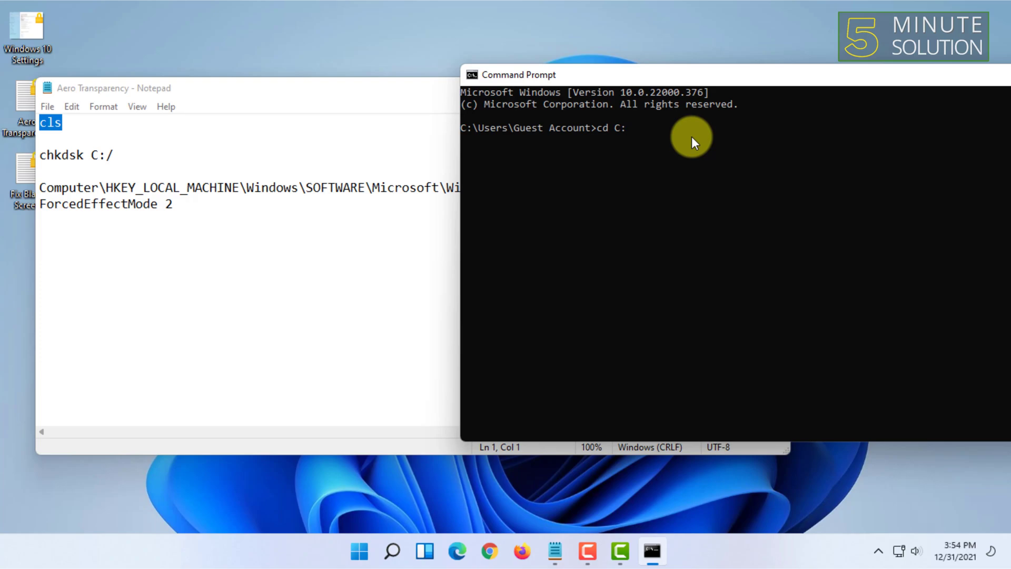
pyautogui.write('/')
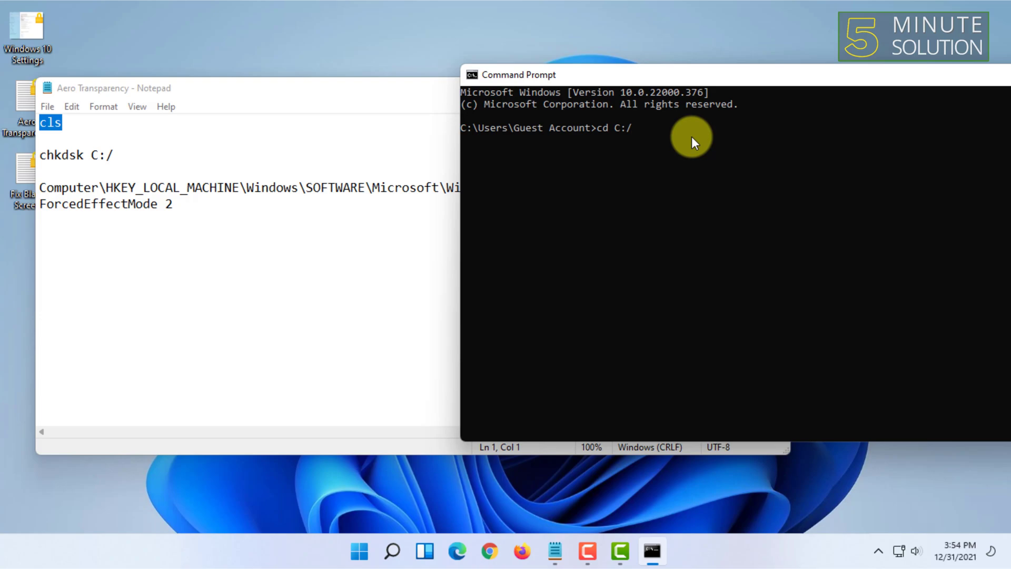
pyautogui.write('Windo')
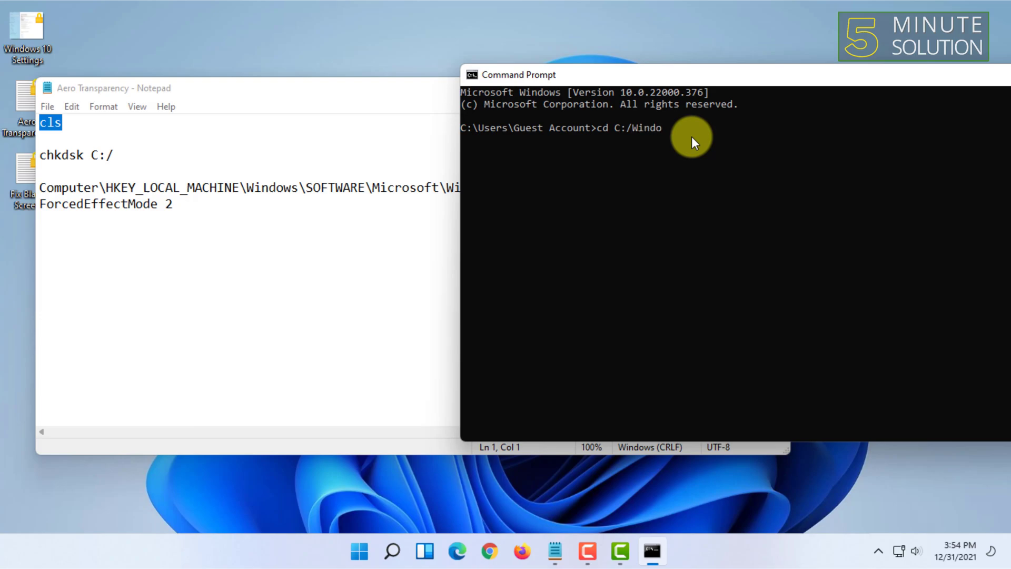
pyautogui.write('ws/System3')
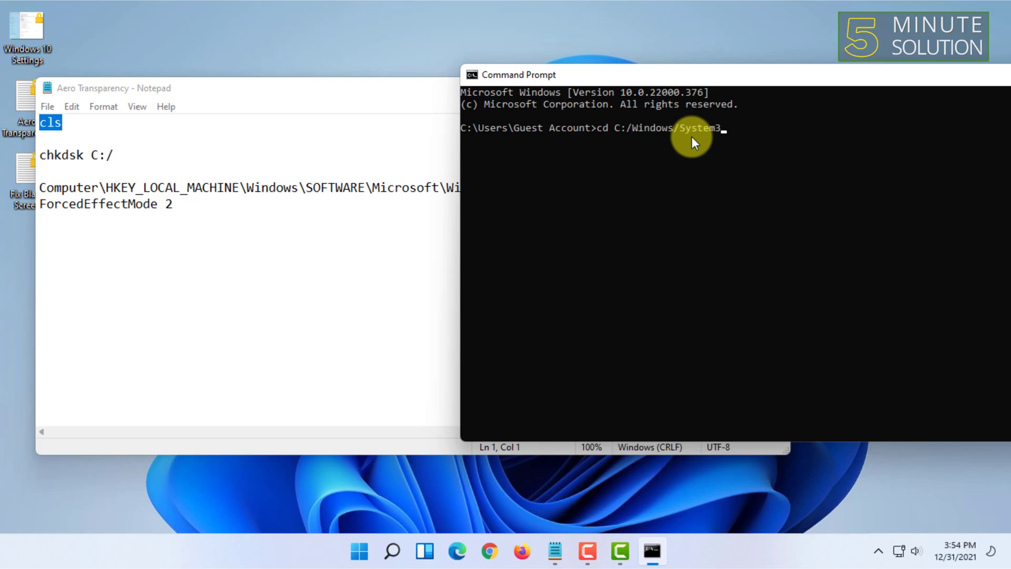
pyautogui.write('2')
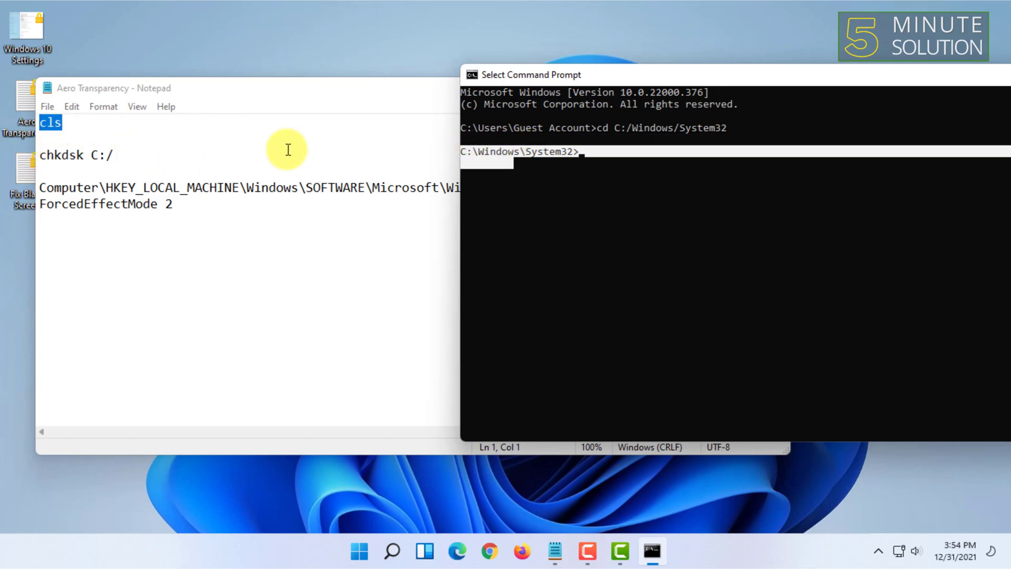
# Erase the mistyped text and enter the 'chkdsk C:/' disk check command.
pyautogui.write('cls')
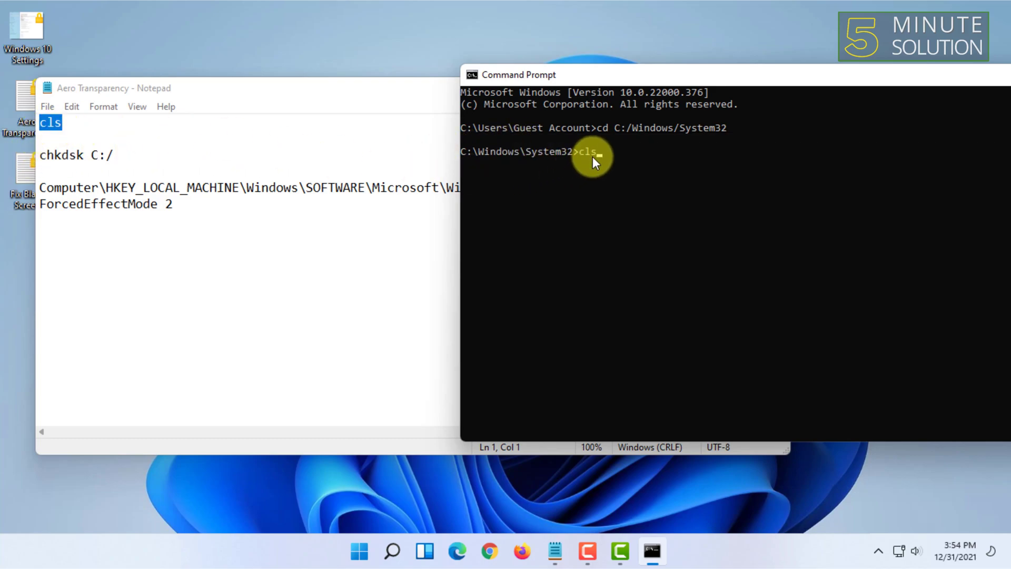
pyautogui.press('Backspace')
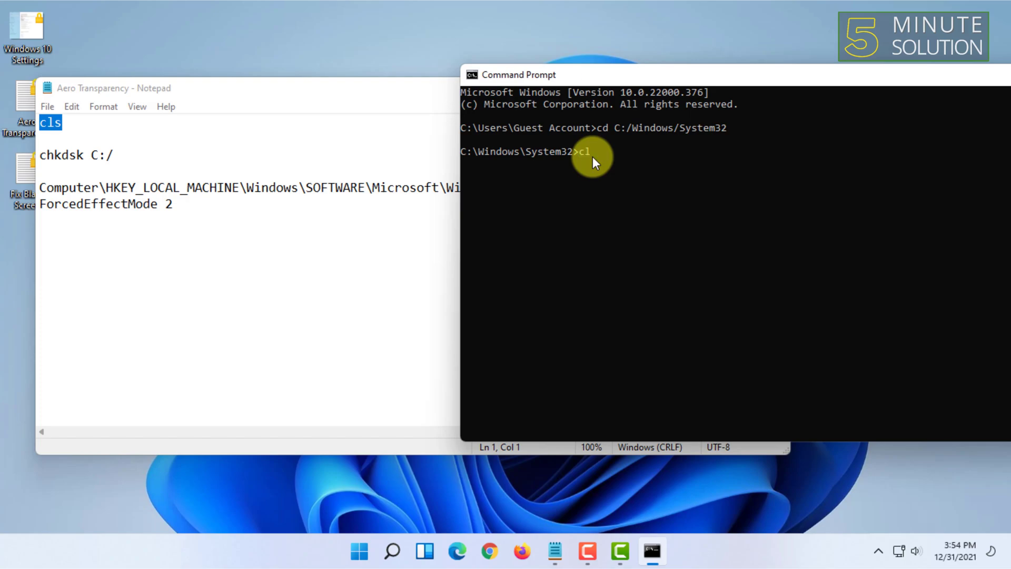
pyautogui.press('Backspace')
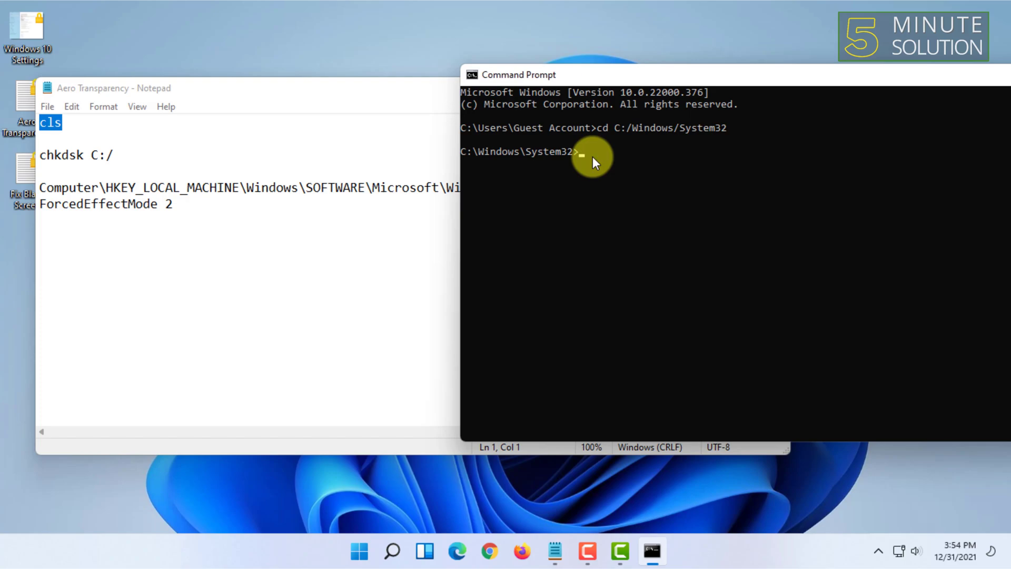
pyautogui.write('chk')
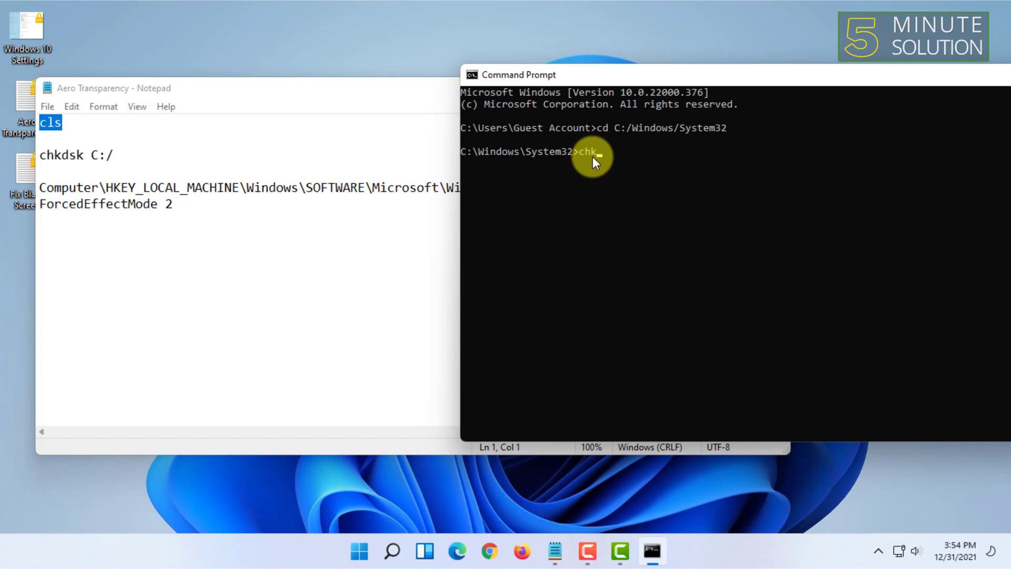
pyautogui.write('dsk')
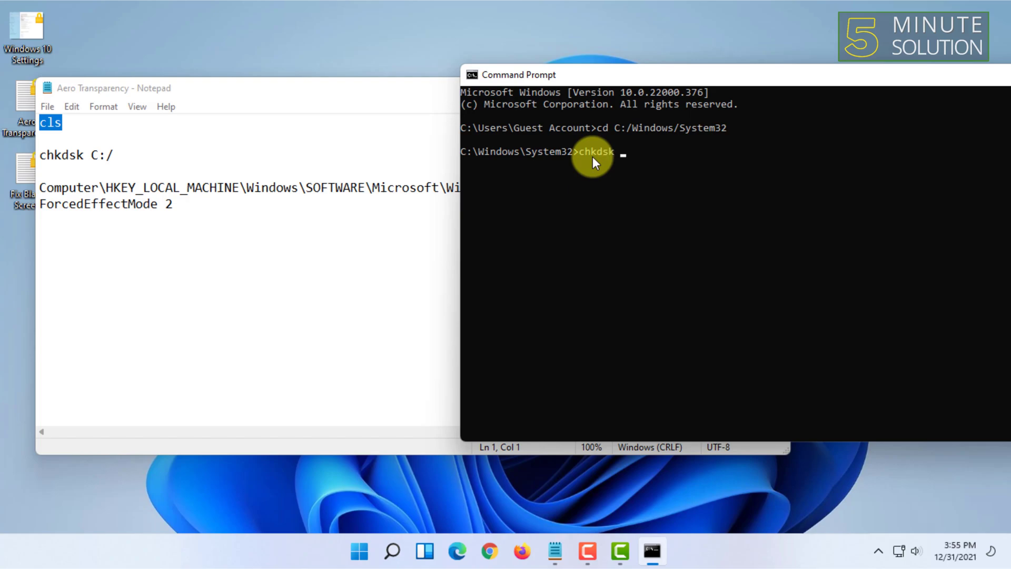
pyautogui.write('C')
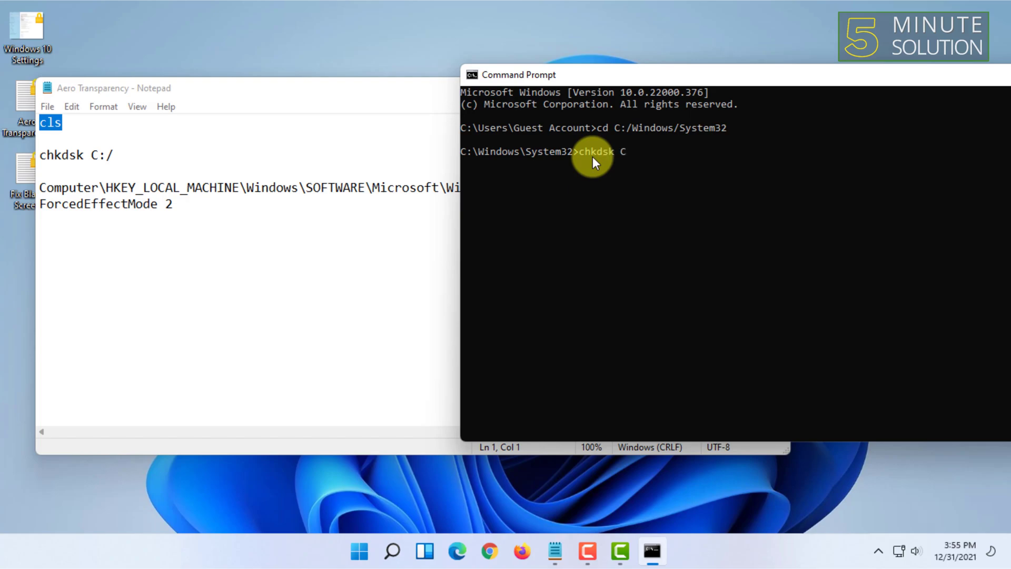
pyautogui.write(':')
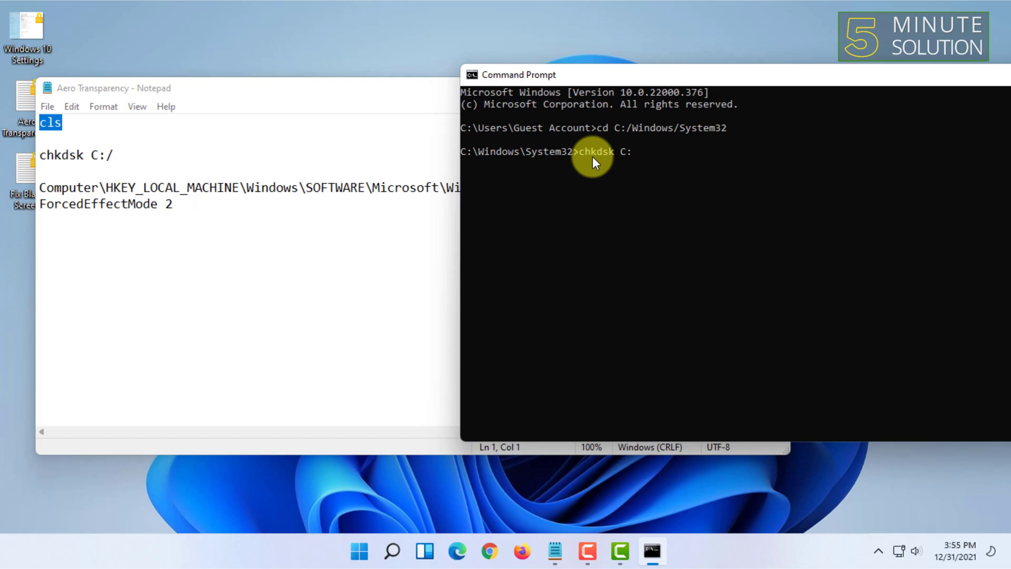
pyautogui.write('/')
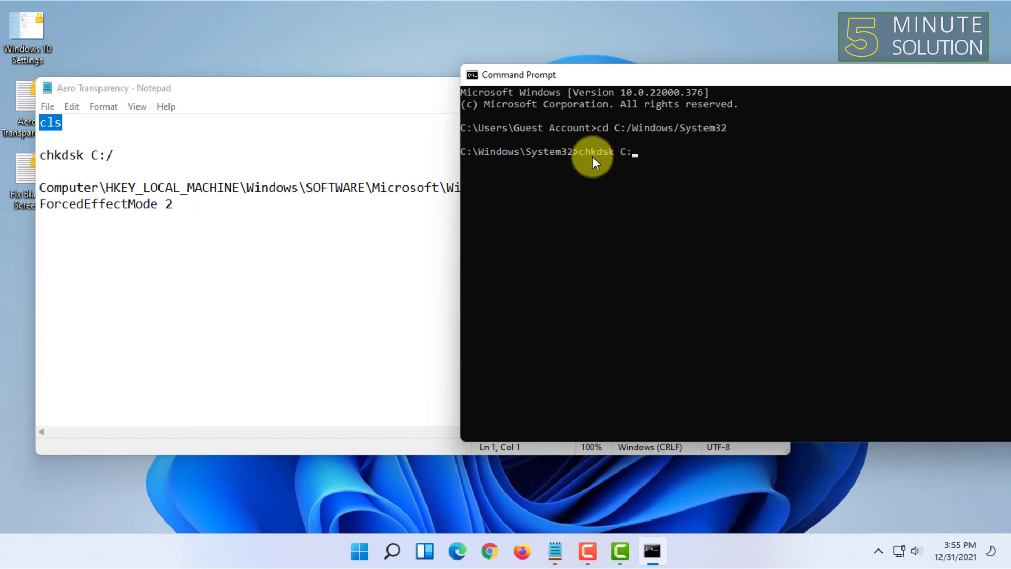
pyautogui.press('backspace')
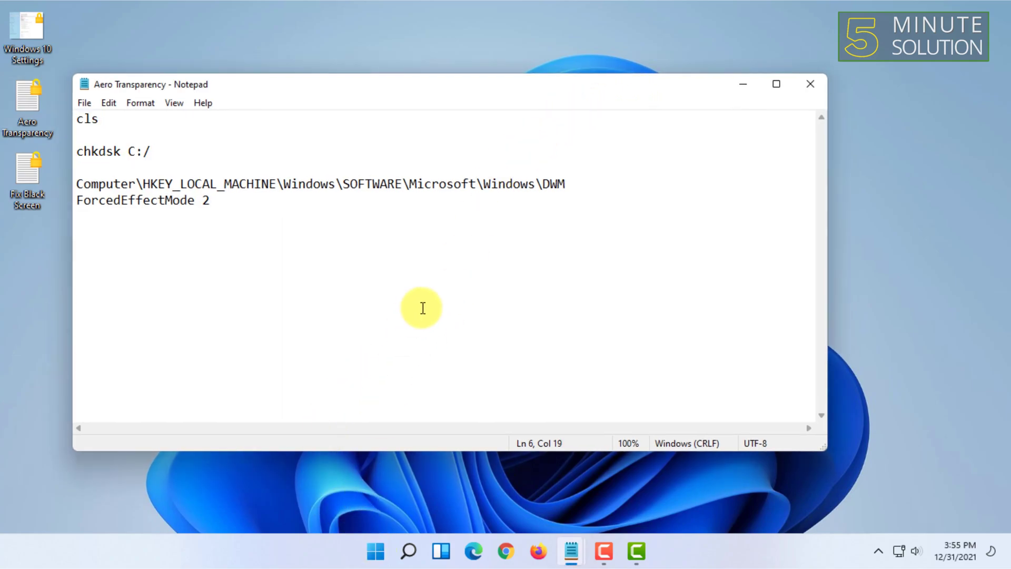
# Launch regedit, move Notepad toward the top-left, and highlight the DWM registry path.
pyautogui.write('regedit')
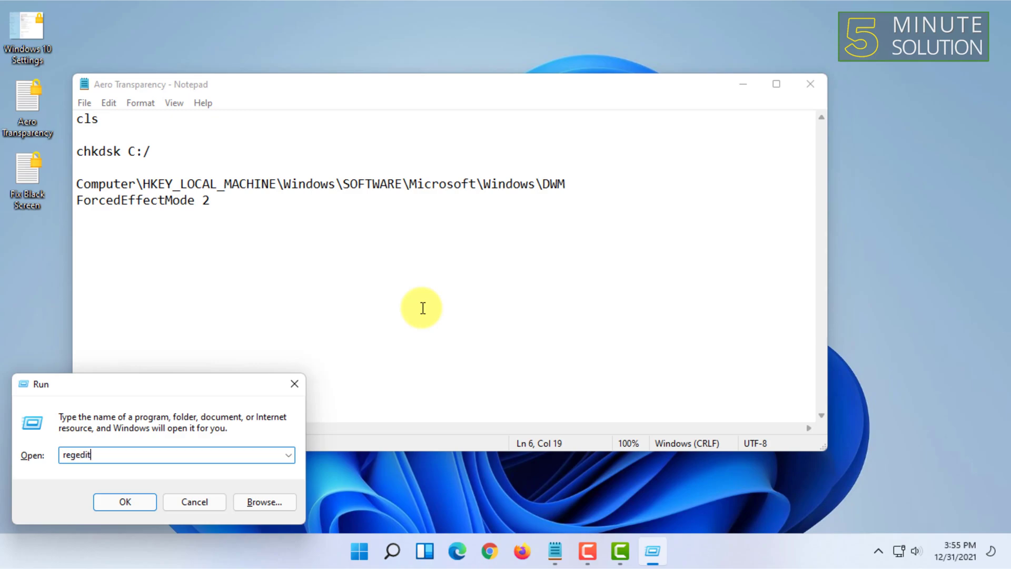
pyautogui.click(125, 502)
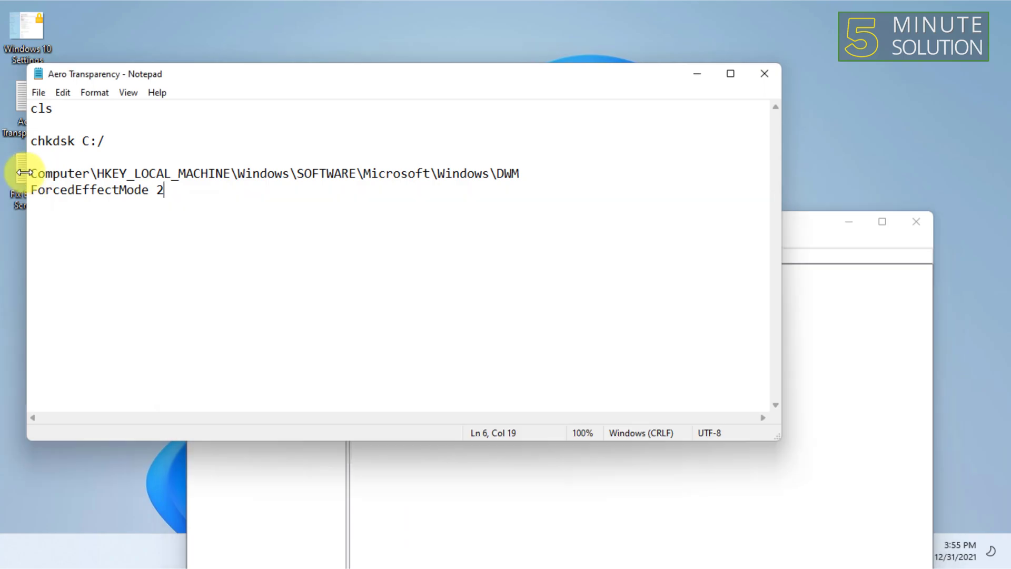
pyautogui.moveTo(32, 173); pyautogui.dragTo(224, 173)
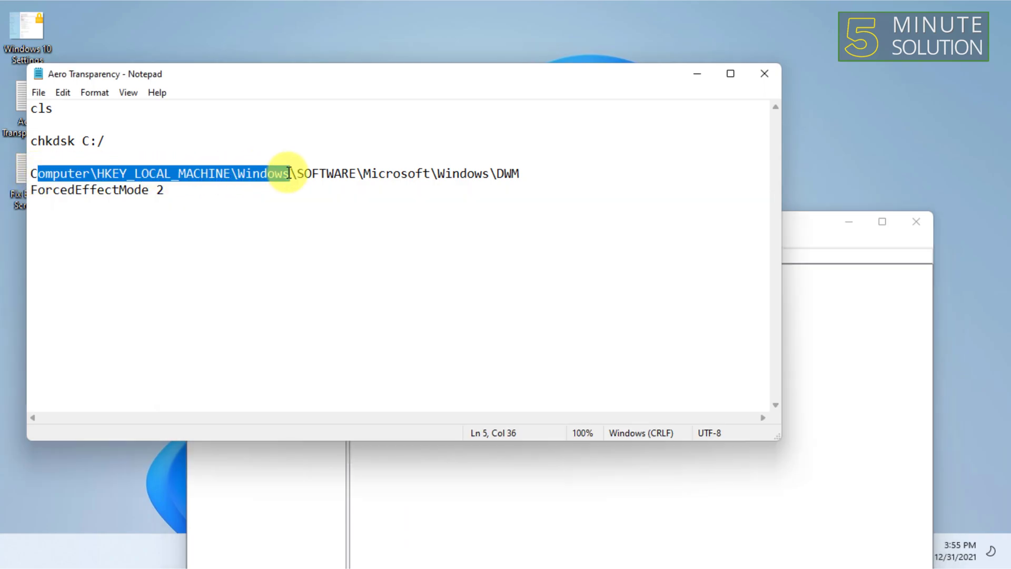
pyautogui.moveTo(284, 174); pyautogui.dragTo(503, 173)
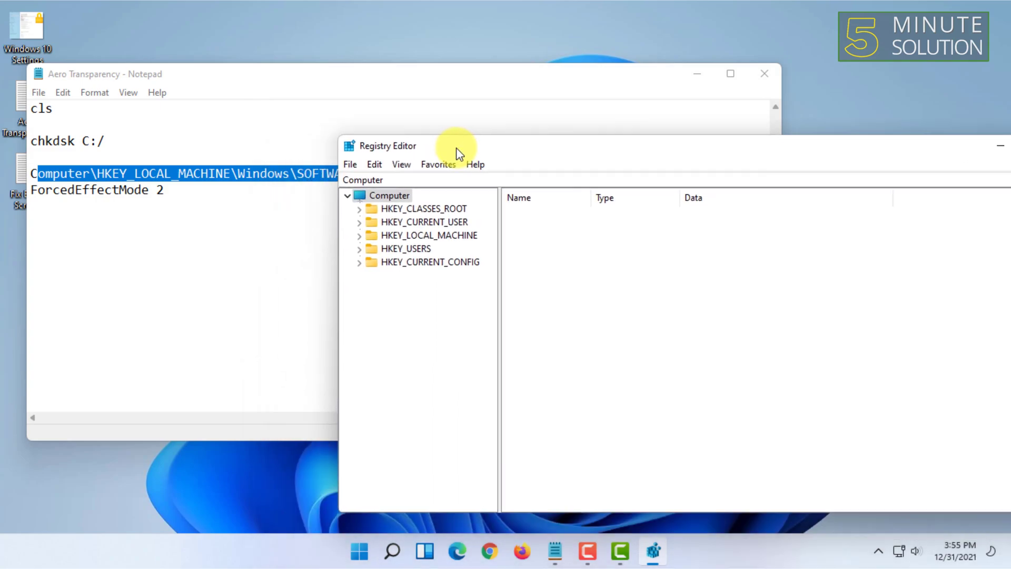
# Expand HKEY_LOCAL_MACHINE down through SOFTWARE\Microsoft\Windows and open the Dwm key.
pyautogui.moveTo(457, 145); pyautogui.dragTo(487, 82)
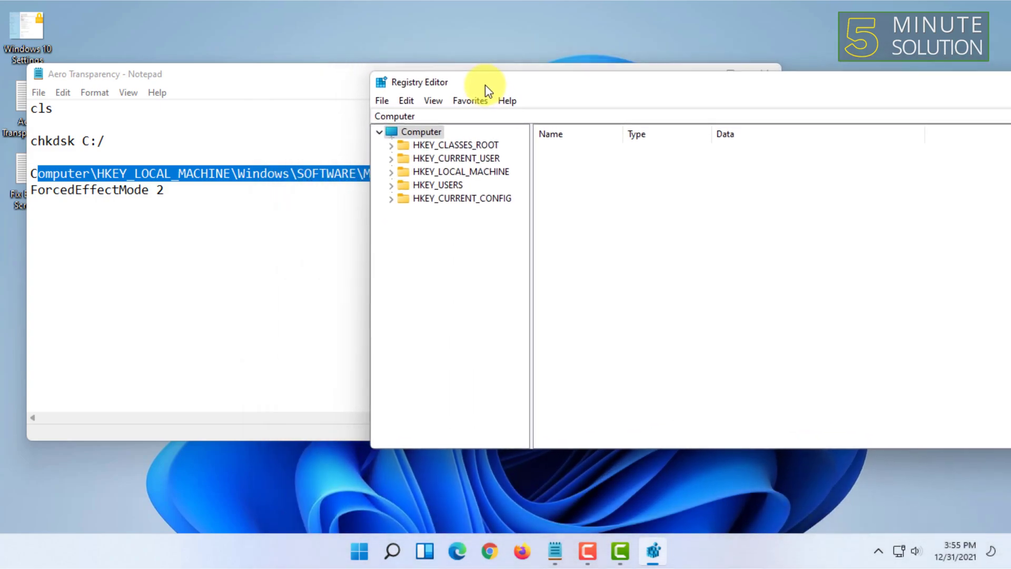
pyautogui.moveTo(394, 178)
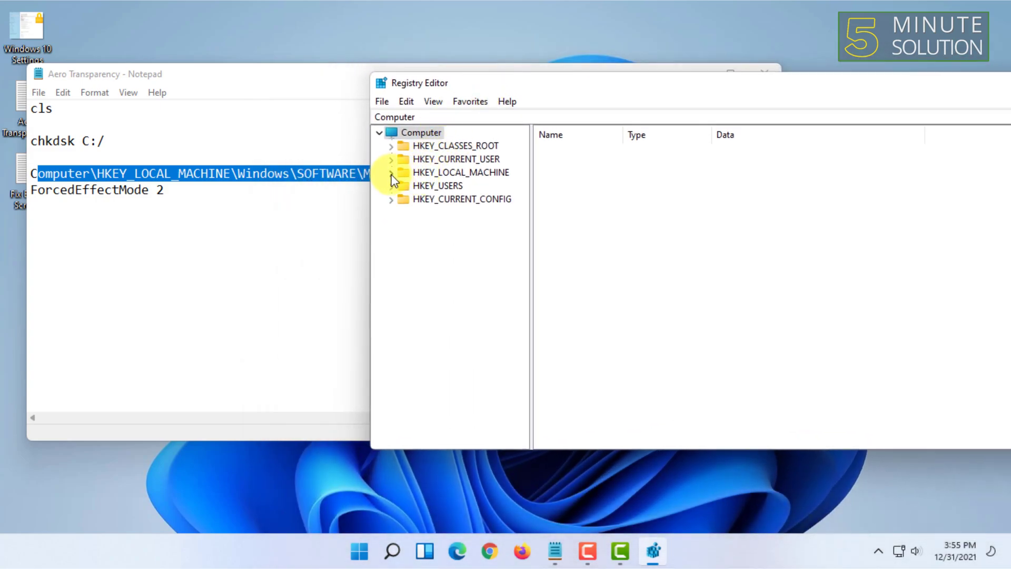
pyautogui.click(391, 172)
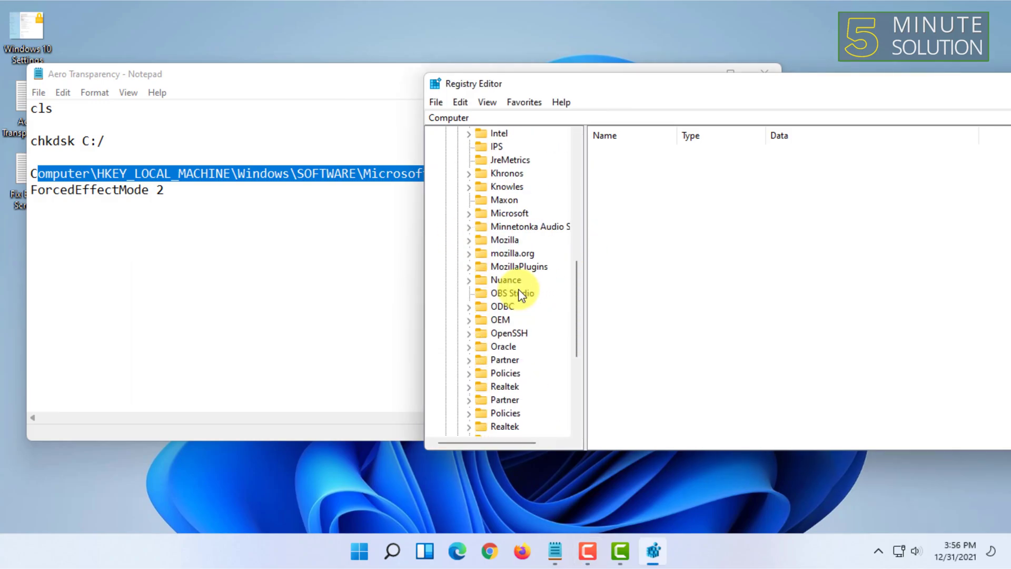
pyautogui.scroll(-3)
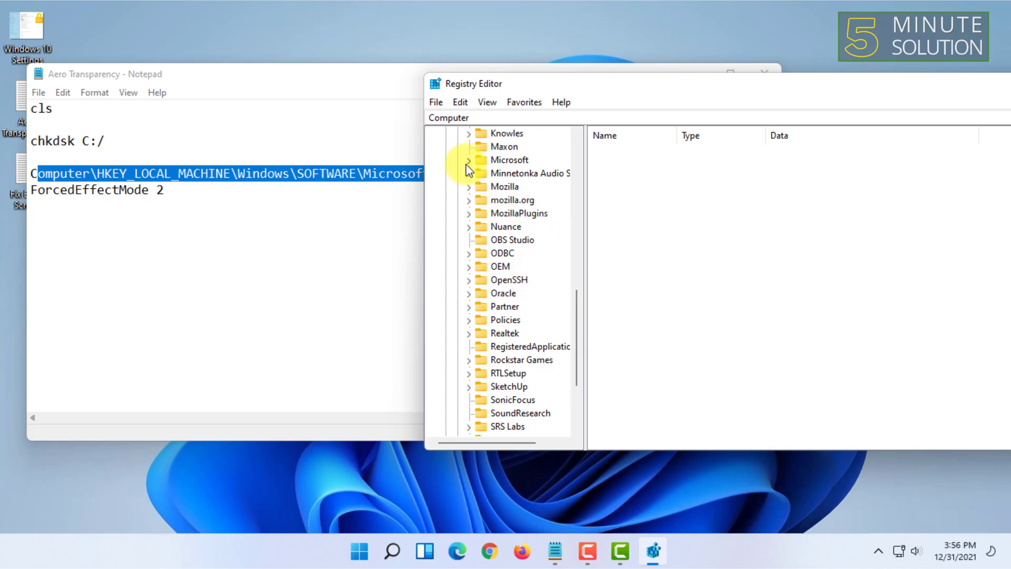
pyautogui.scroll(3)
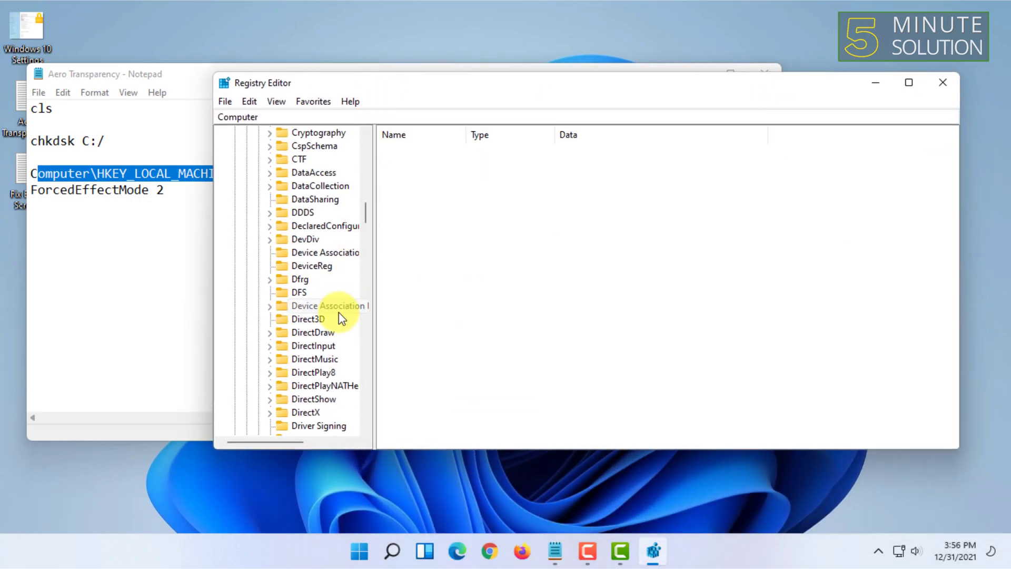
pyautogui.scroll(-3)
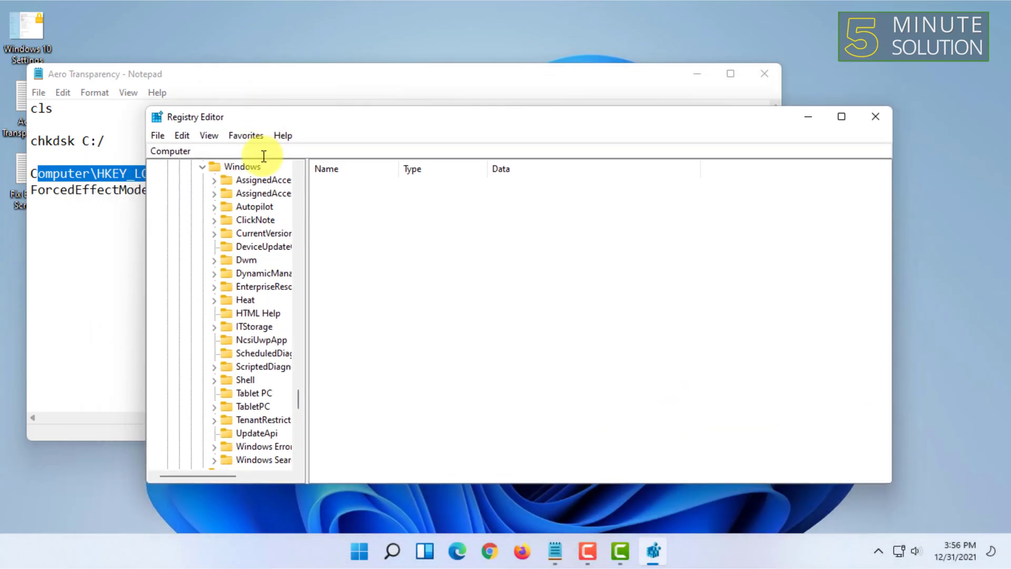
pyautogui.click(214, 260)
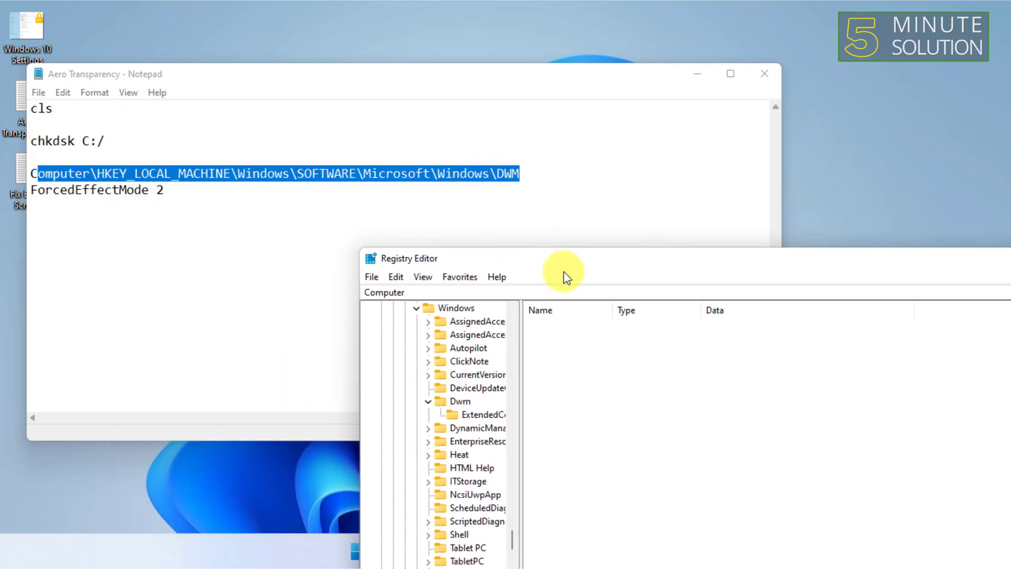
# Dismiss the Error Creating Key box and attempt a new Multi-String Value in Dwm.
pyautogui.moveTo(564, 271); pyautogui.dragTo(521, 241)
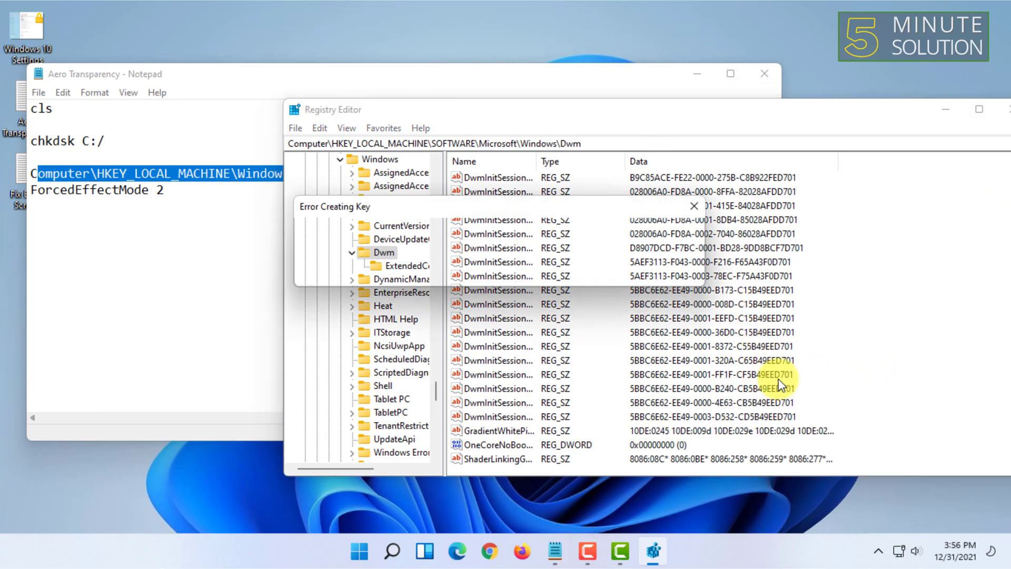
pyautogui.click(694, 206)
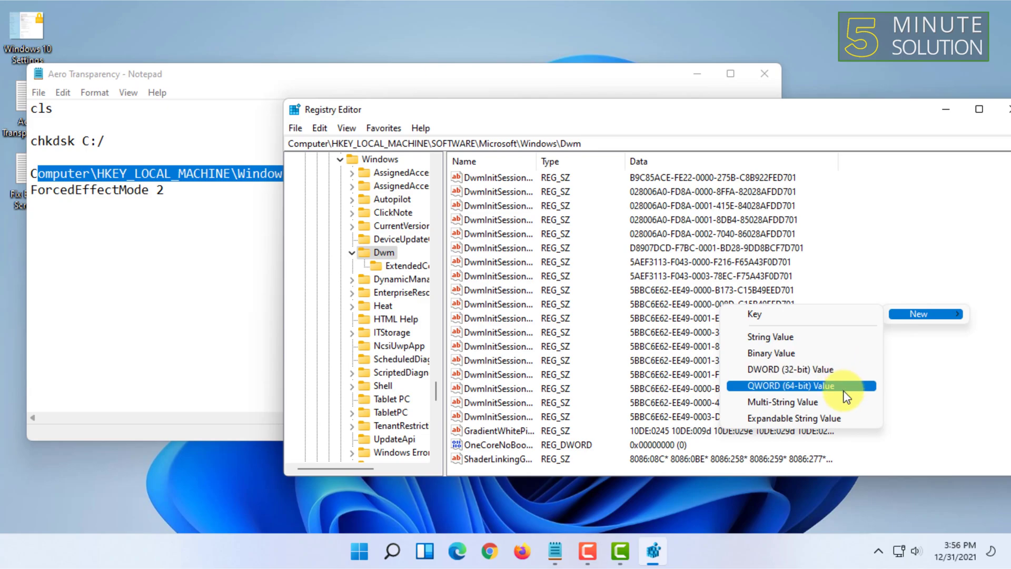
pyautogui.moveTo(837, 389)
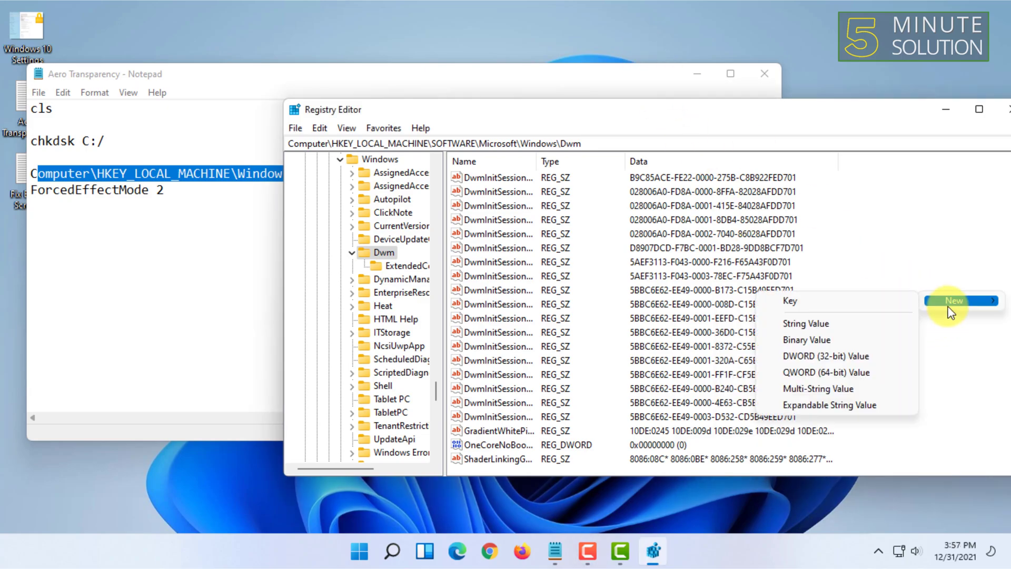
pyautogui.moveTo(826, 356)
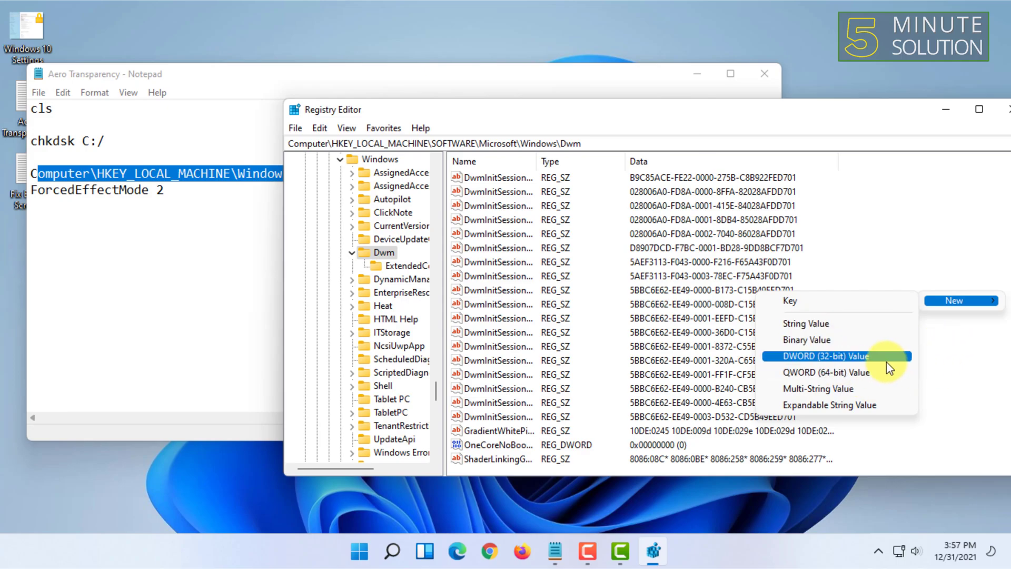
pyautogui.moveTo(839, 388)
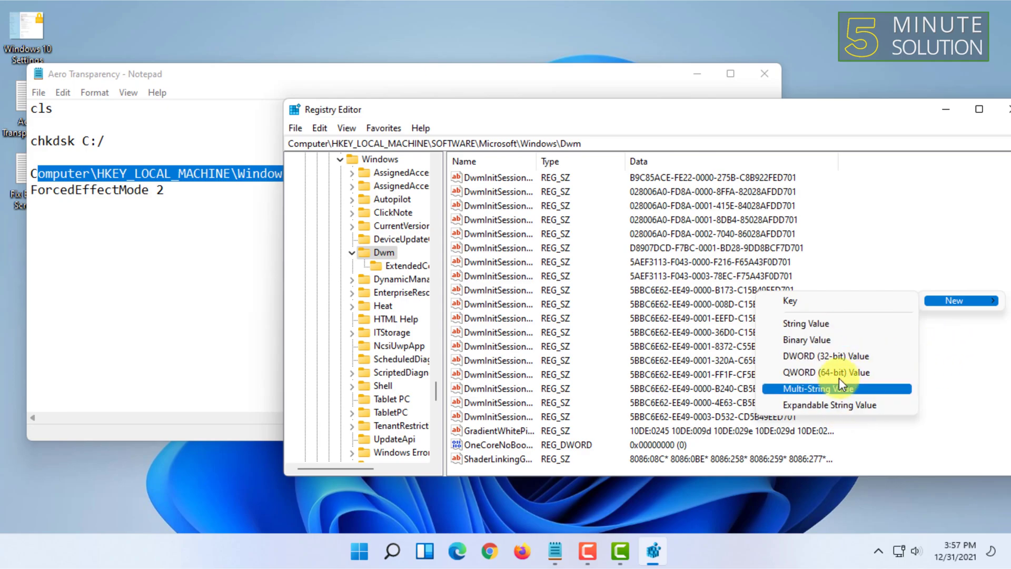
pyautogui.click(820, 388)
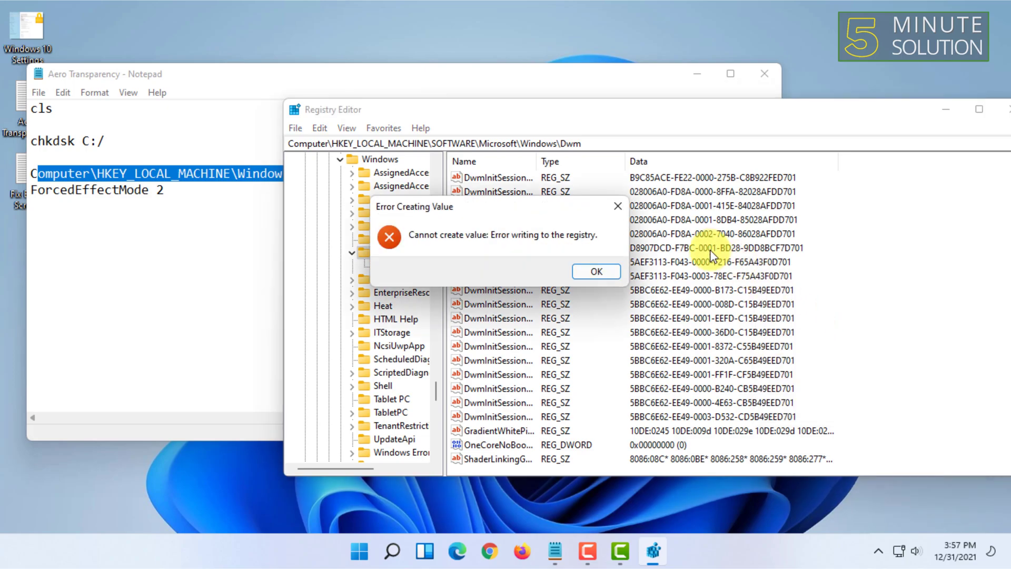
# Dismiss the Error Creating Value dialog.
pyautogui.click(359, 551)
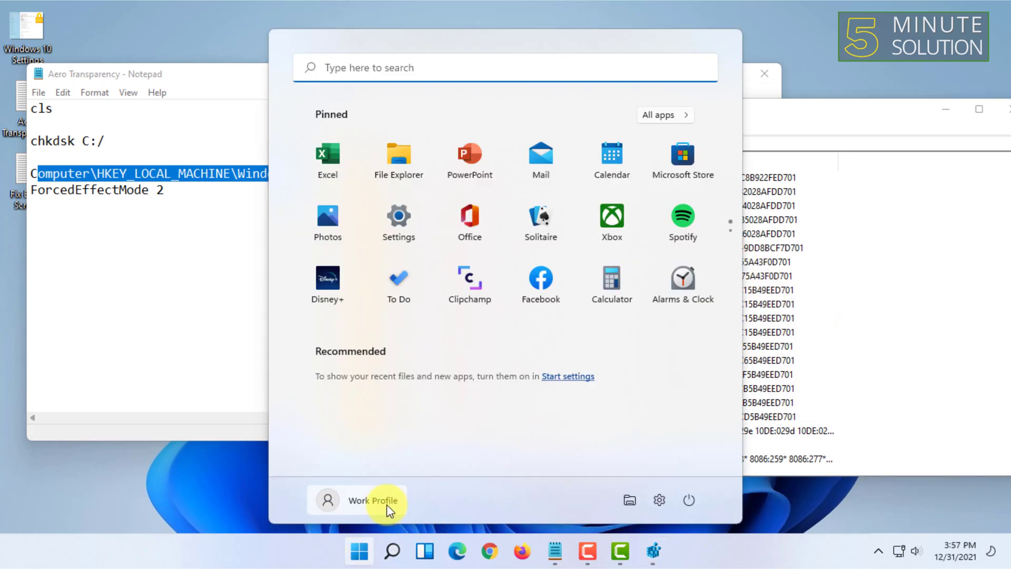
pyautogui.moveTo(373, 501)
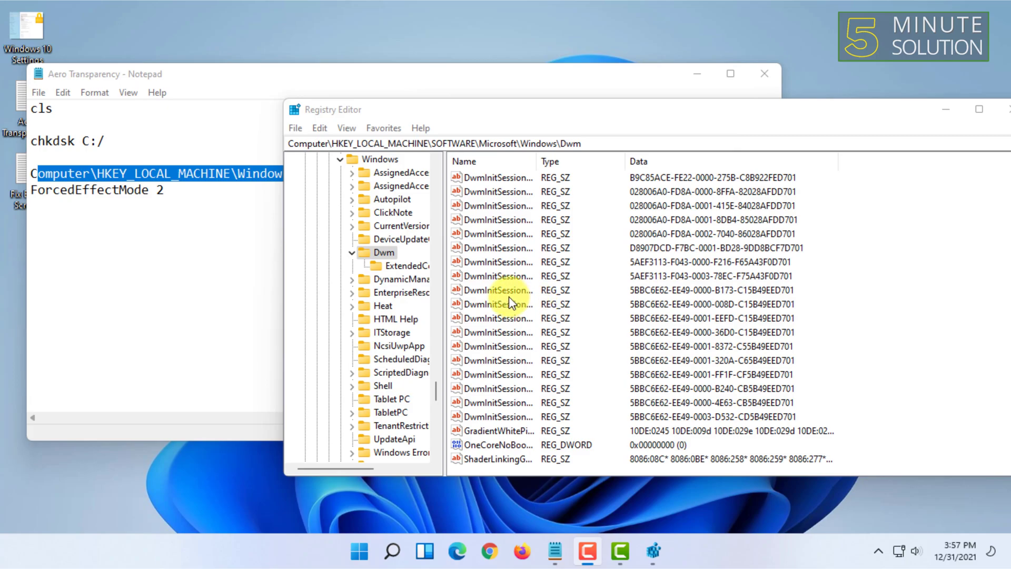
pyautogui.moveTo(468, 193)
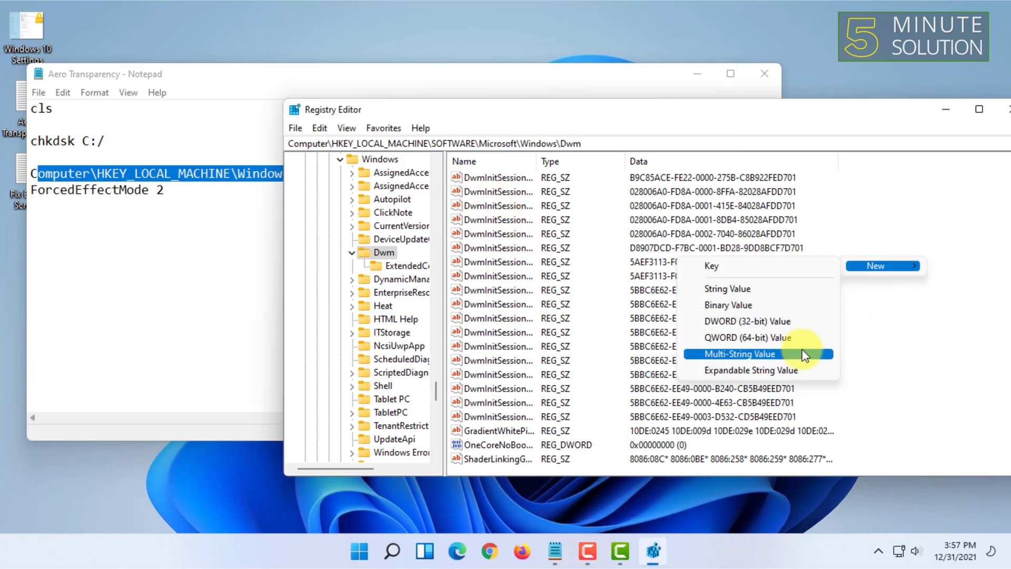
pyautogui.moveTo(767, 278)
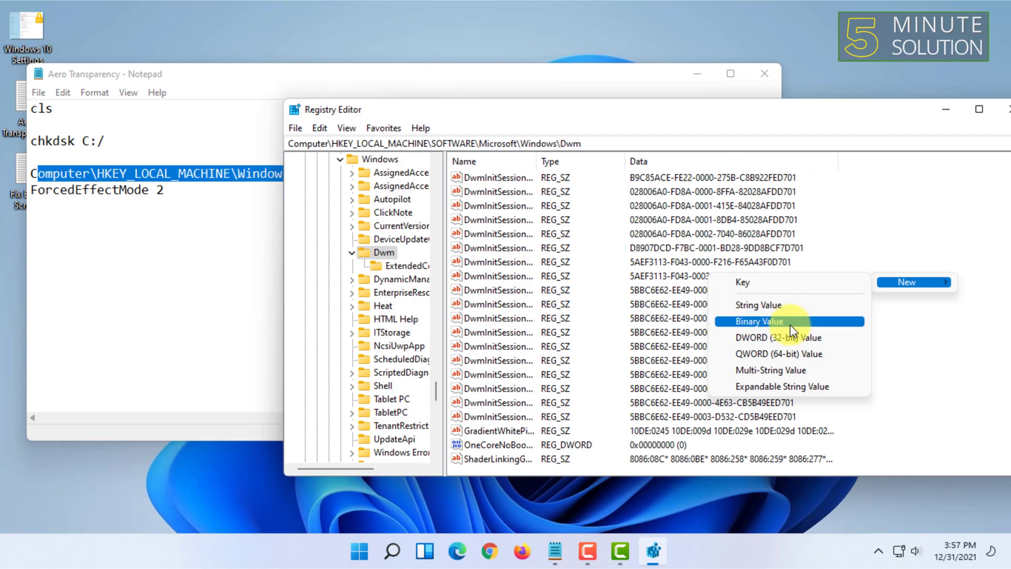
pyautogui.moveTo(845, 247)
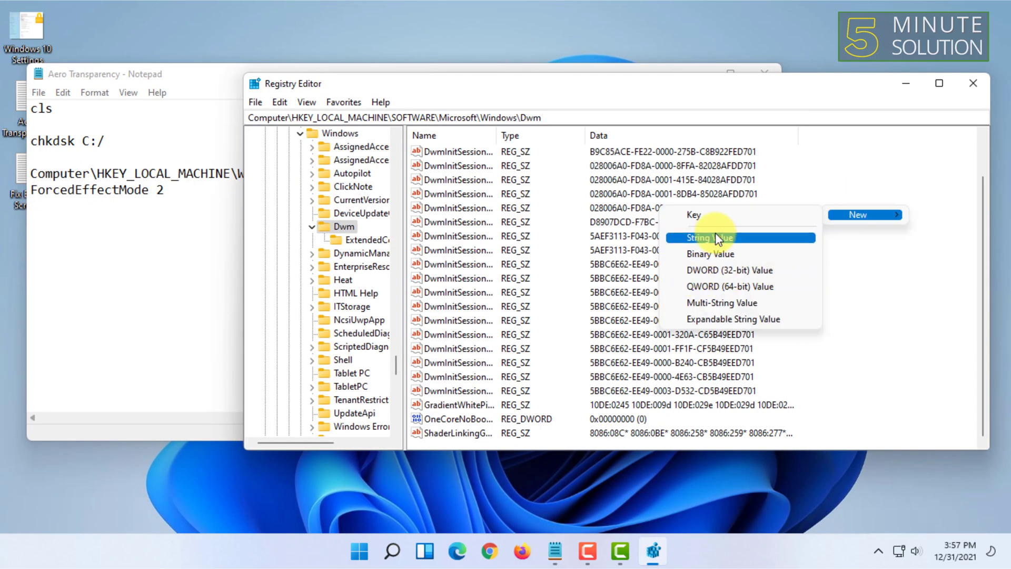
pyautogui.rightClick(452, 362)
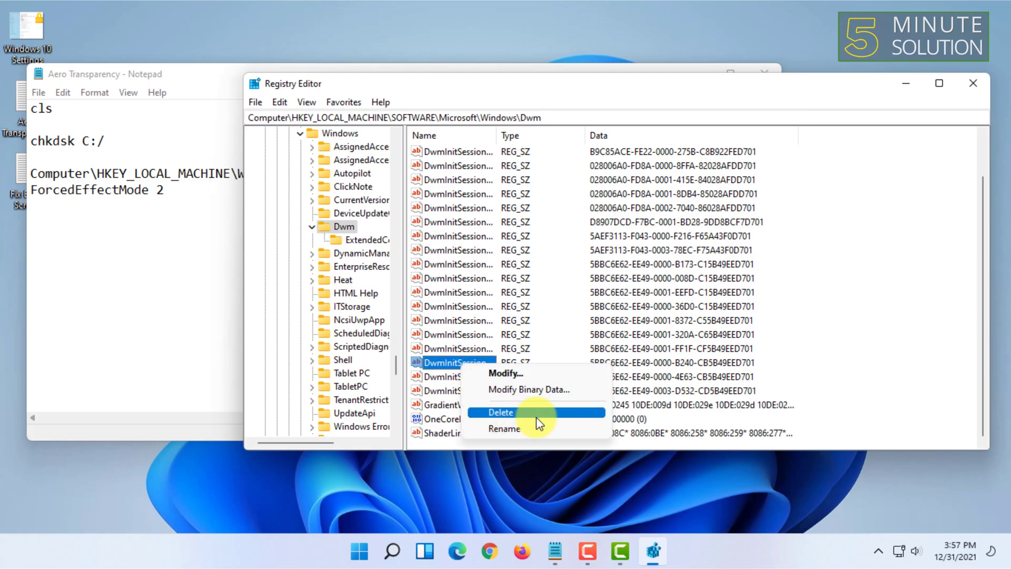
pyautogui.click(505, 428)
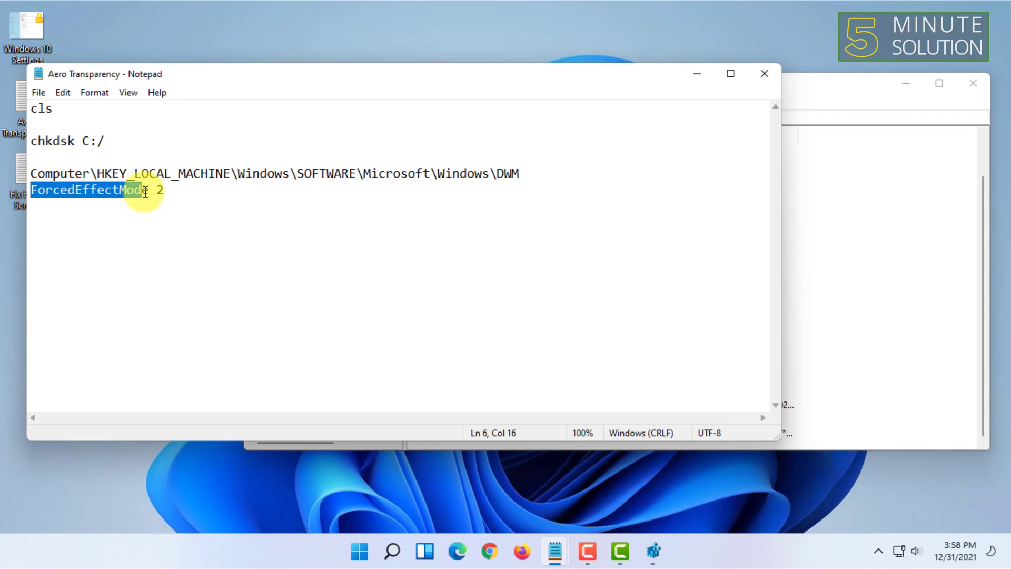
pyautogui.click(653, 551)
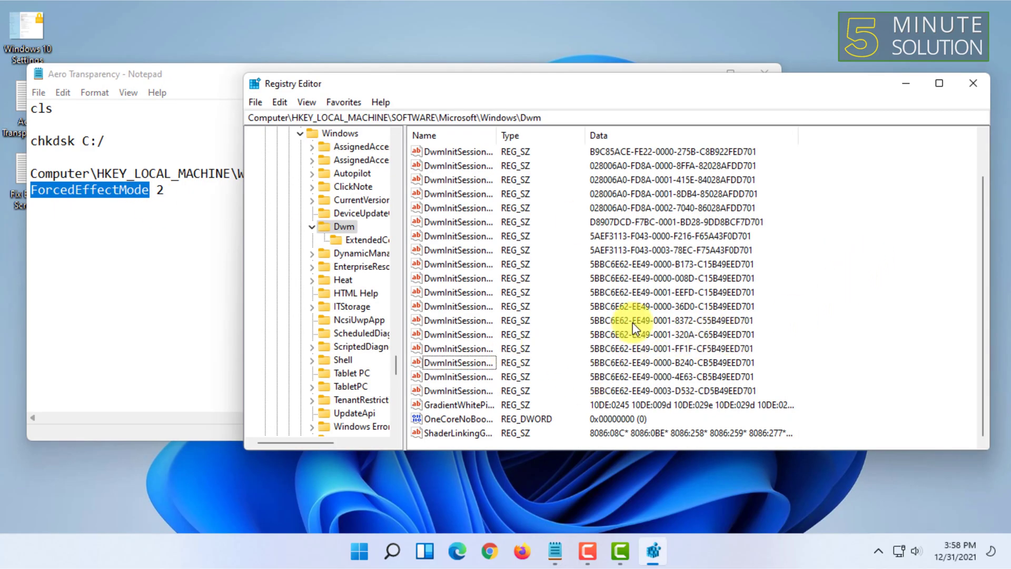
pyautogui.rightClick(452, 362)
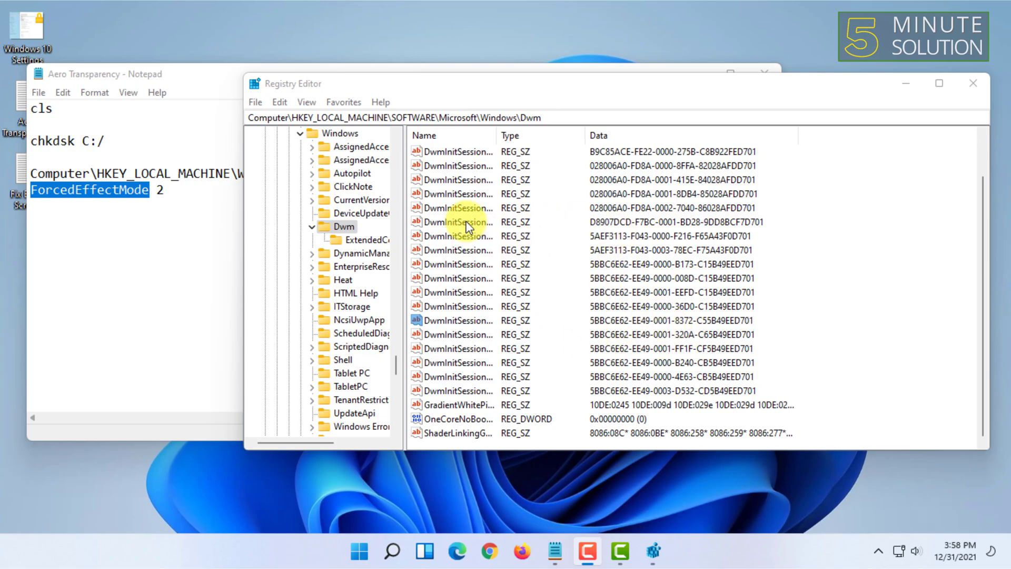
pyautogui.moveTo(573, 40)
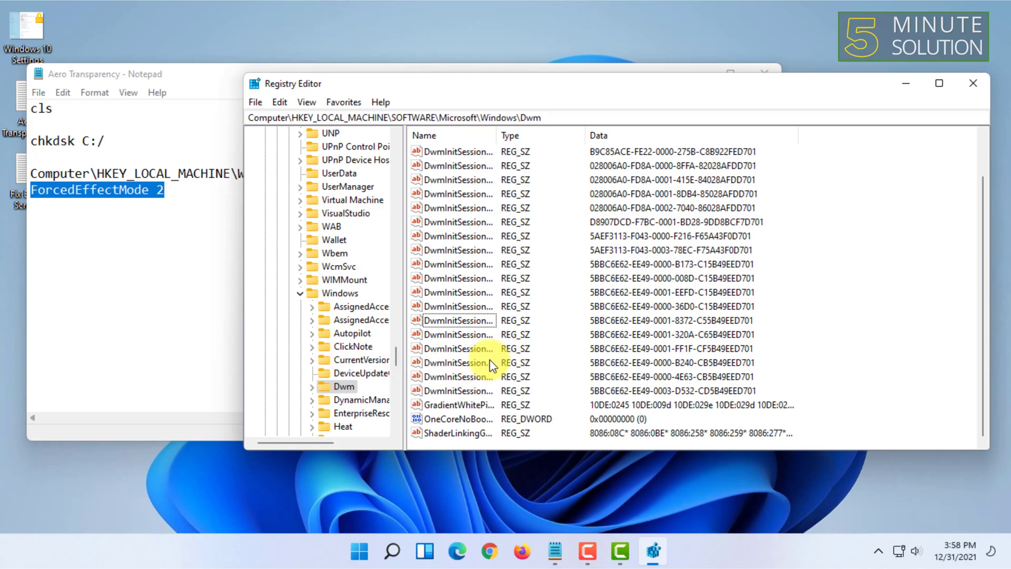
pyautogui.moveTo(285, 297)
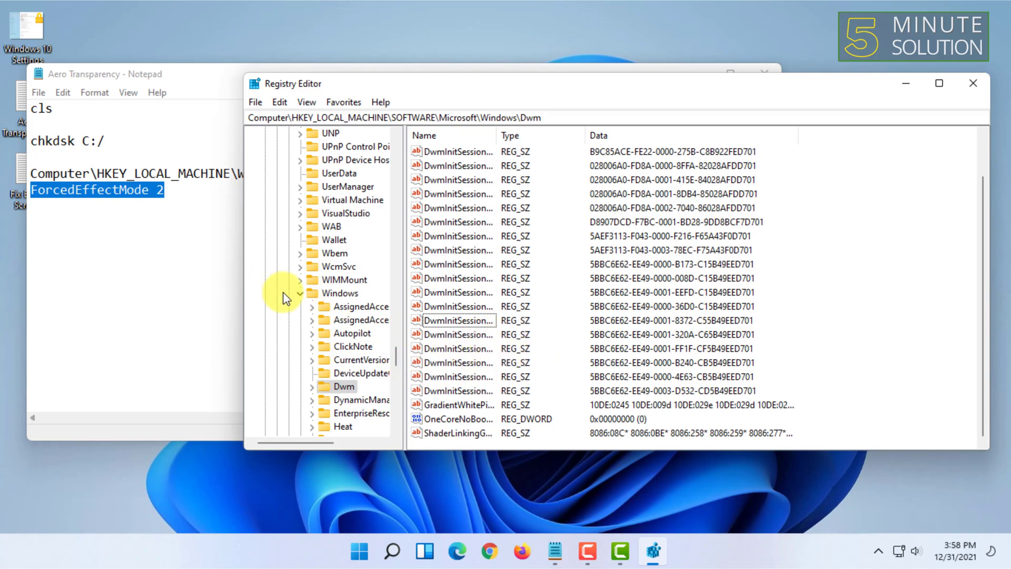
# Collapse the registry tree back to Computer and close Registry Editor.
pyautogui.click(339, 293)
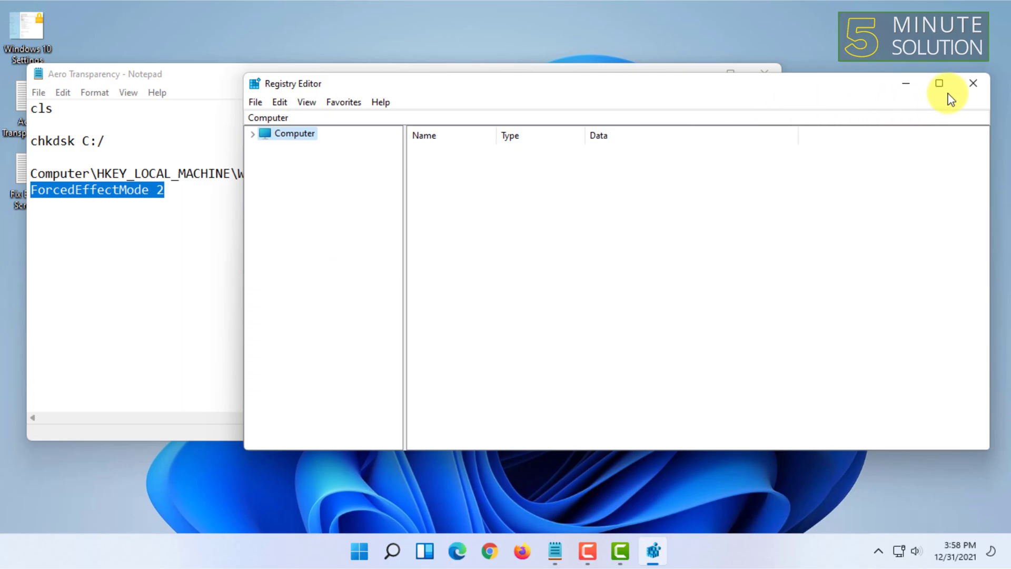
pyautogui.click(974, 83)
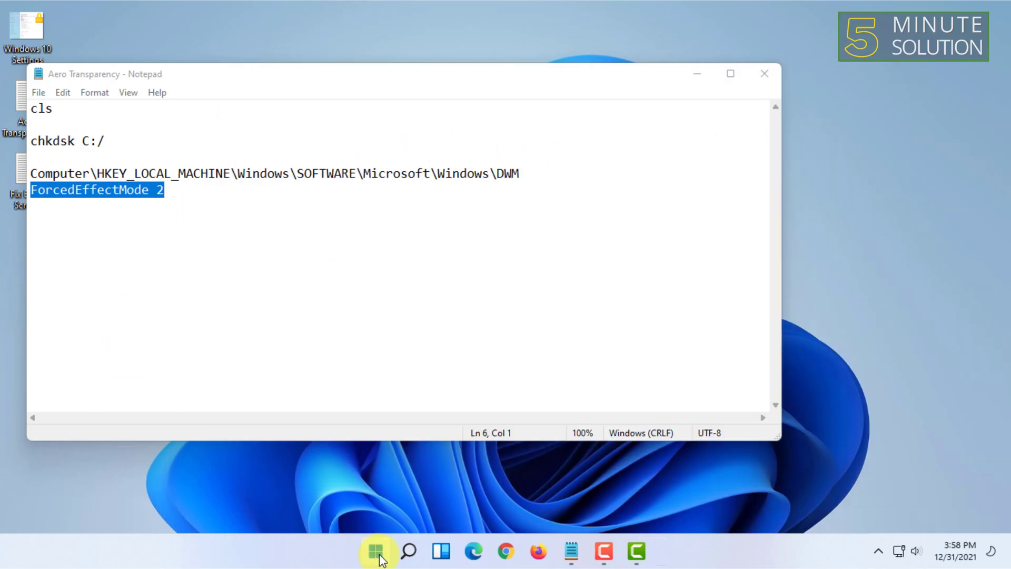
# Open Start and clear away Notepad, leaving only the empty desktop.
pyautogui.click(375, 551)
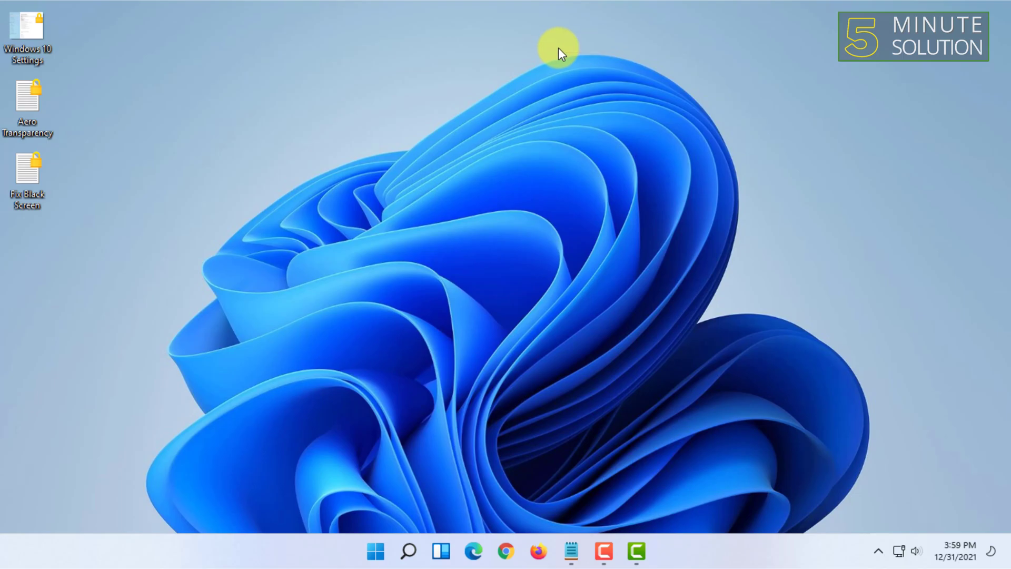
pyautogui.moveTo(87, 7)
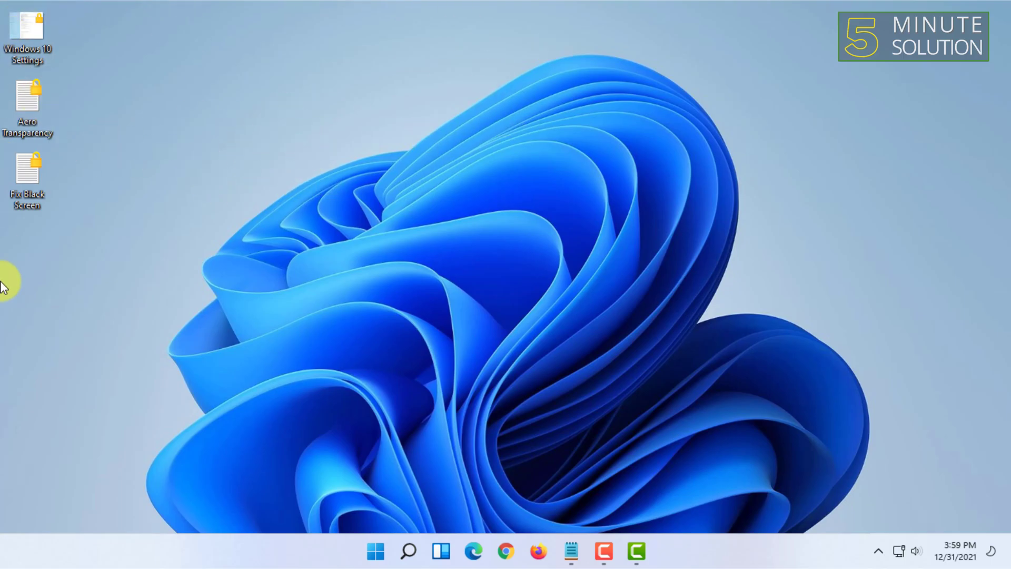
pyautogui.moveTo(271, 244)
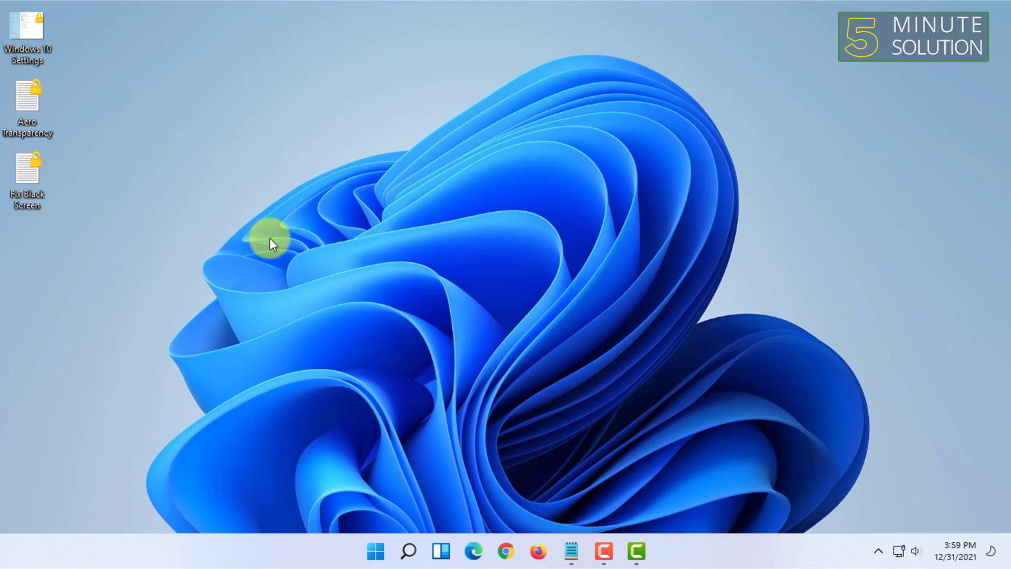
pyautogui.moveTo(594, 58)
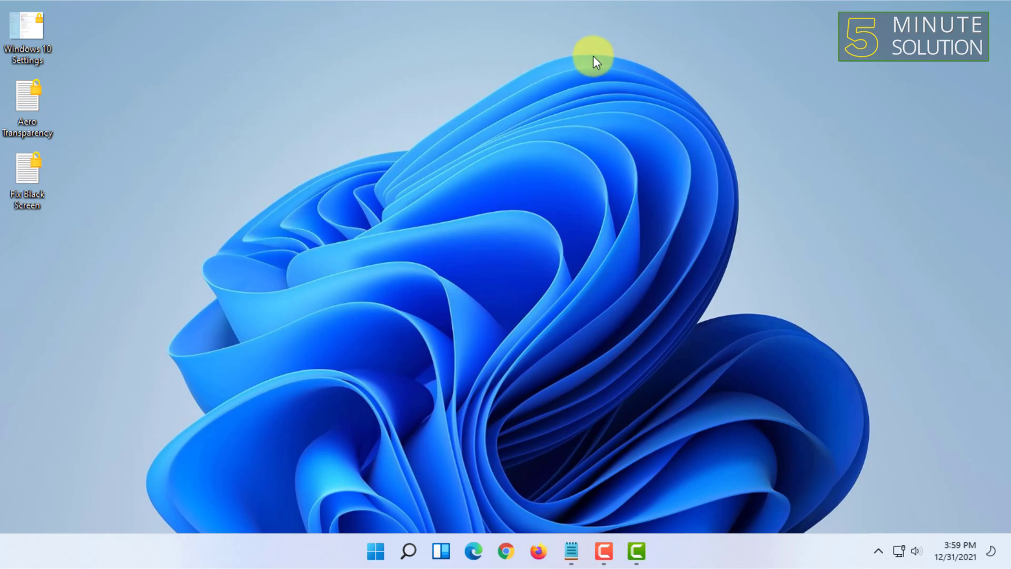